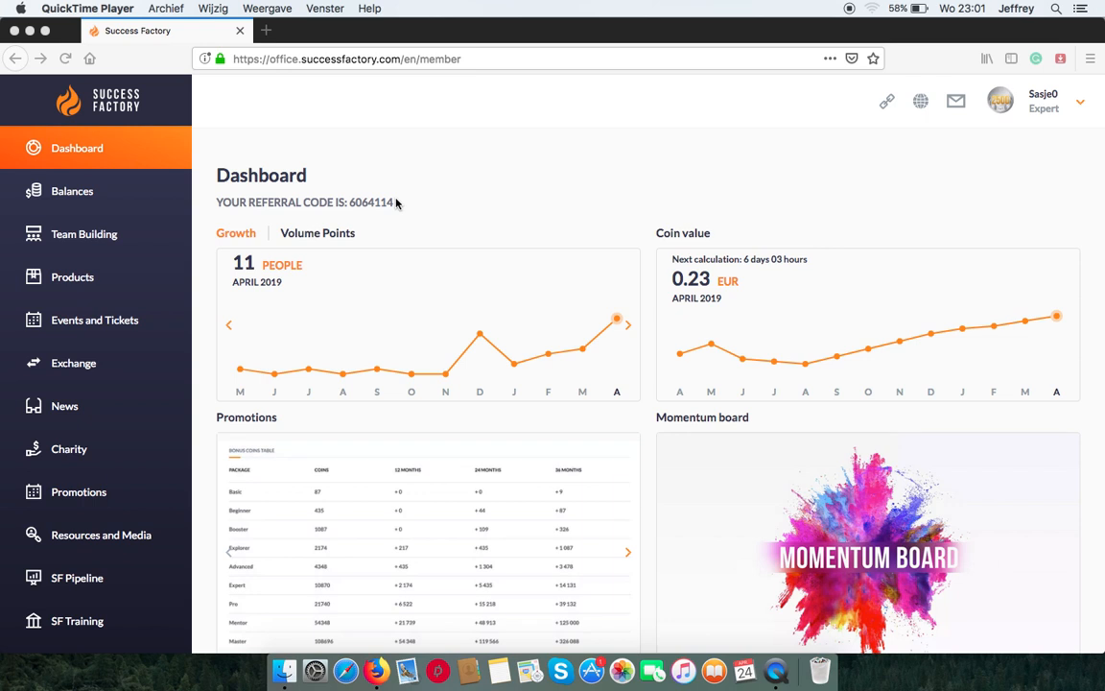
pyautogui.moveTo(100, 234)
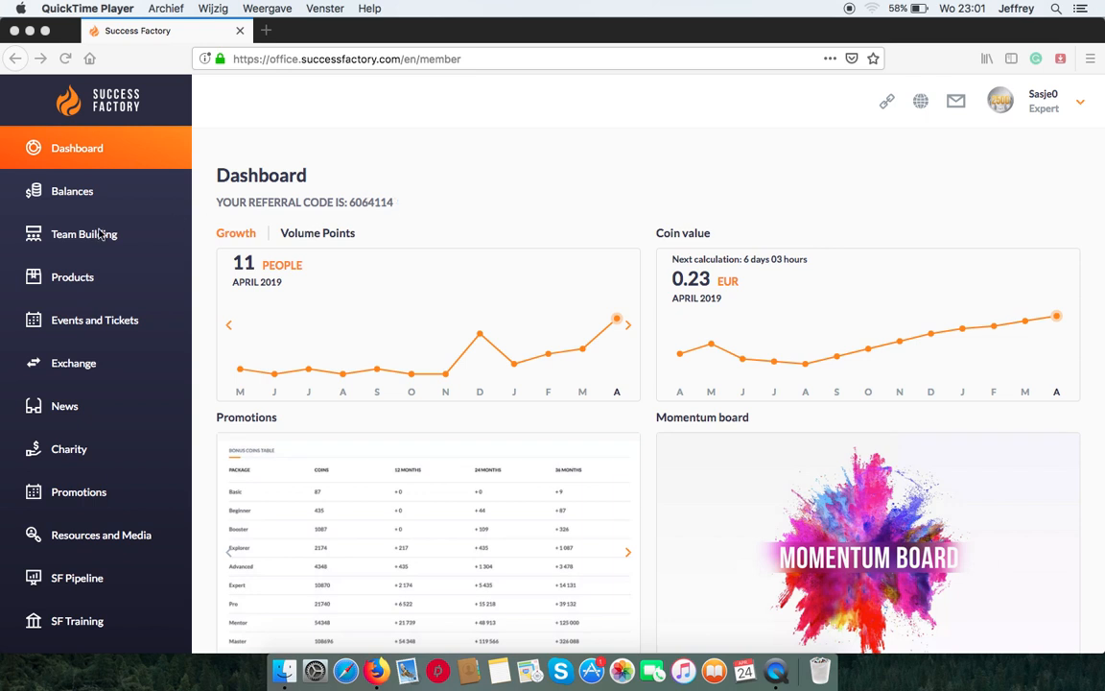
pyautogui.moveTo(73, 363)
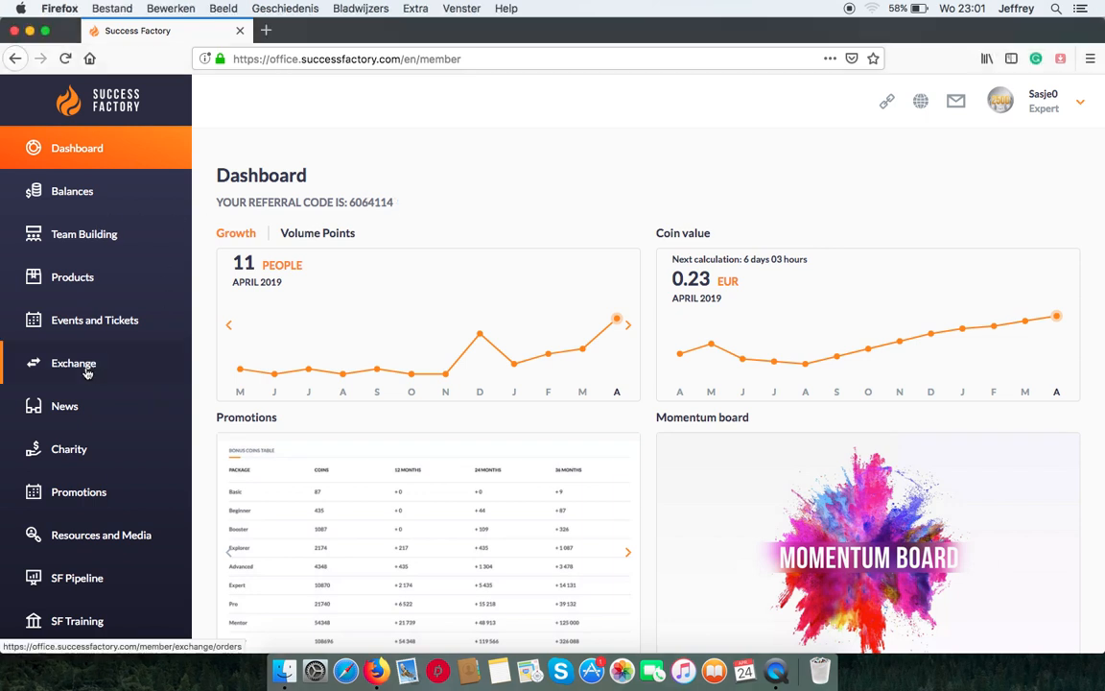
# Go to the Exchange page, with a 0.00 EUR trading balance and 81.75 free DAG
pyautogui.click(72, 362)
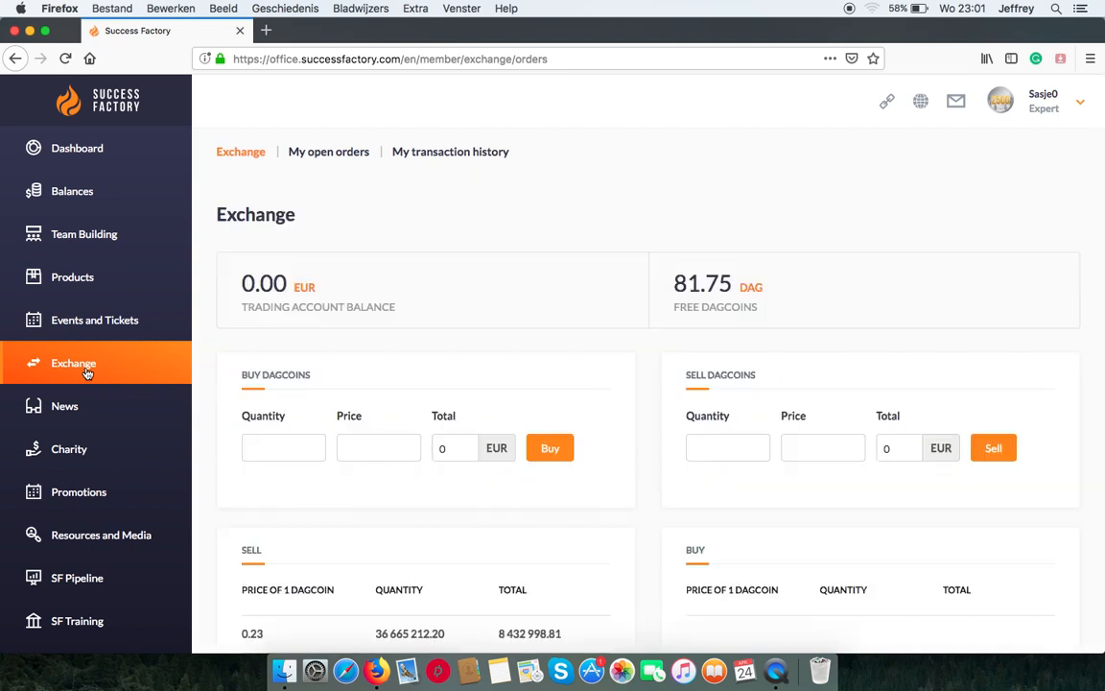
pyautogui.moveTo(416, 279)
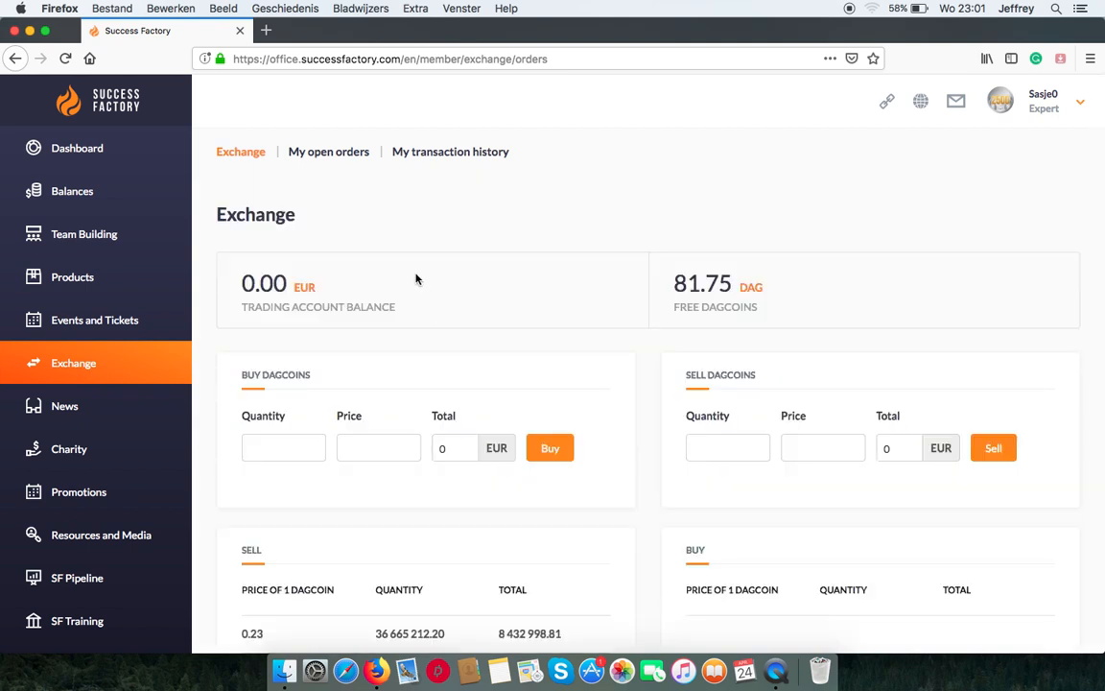
pyautogui.moveTo(273, 235)
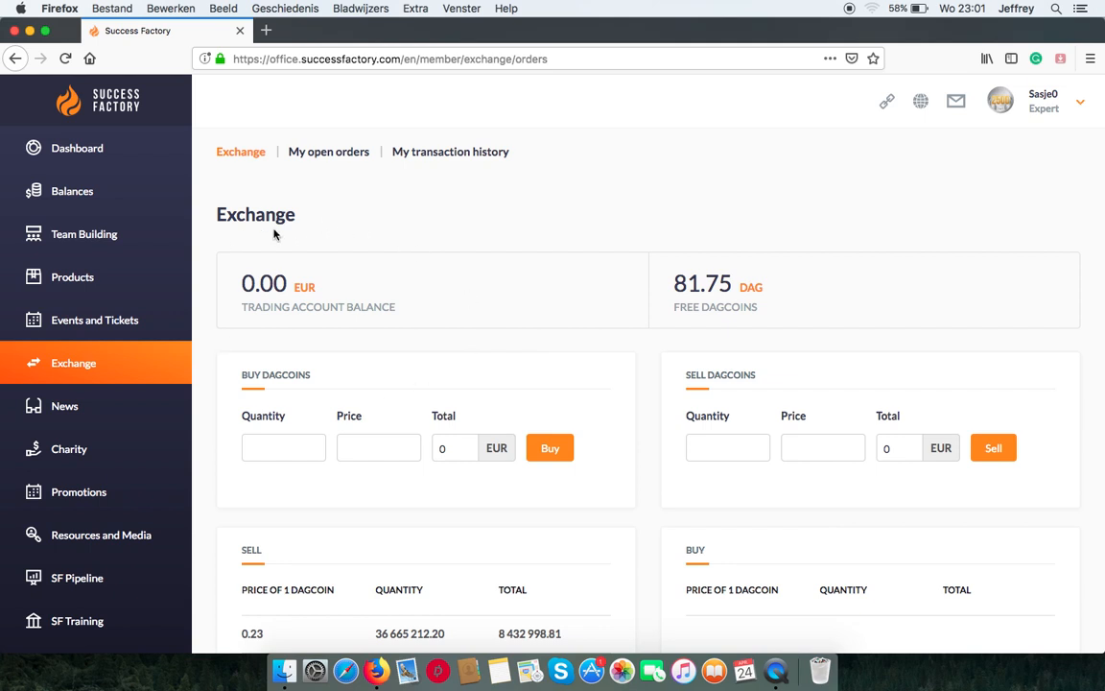
pyautogui.moveTo(230, 276)
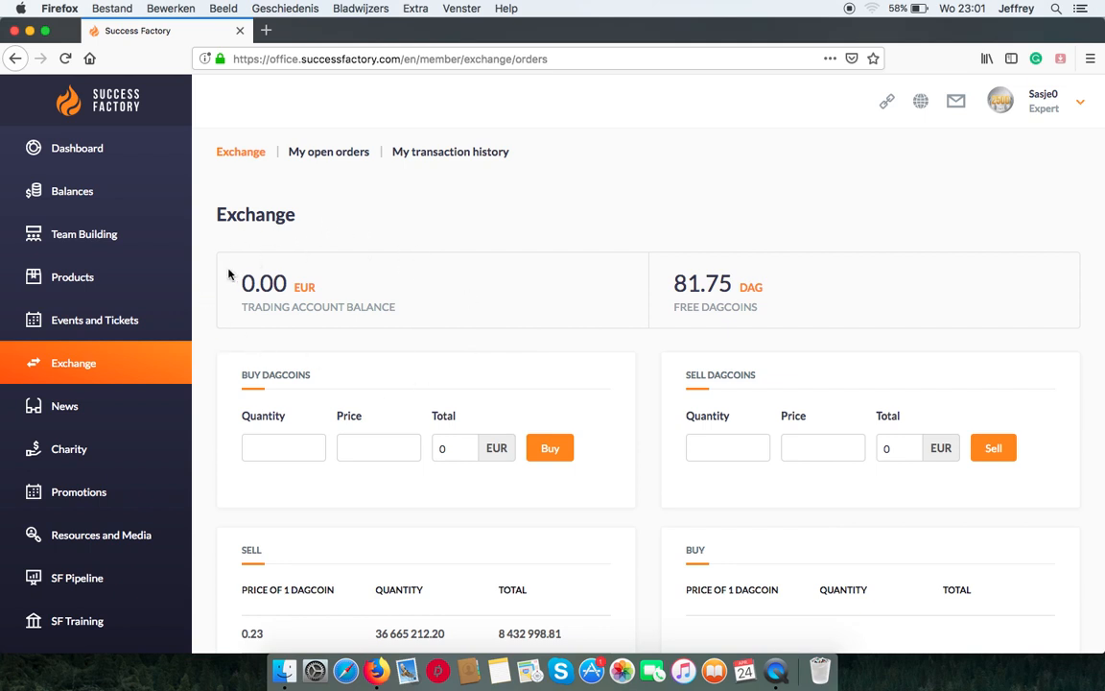
pyautogui.moveTo(231, 359)
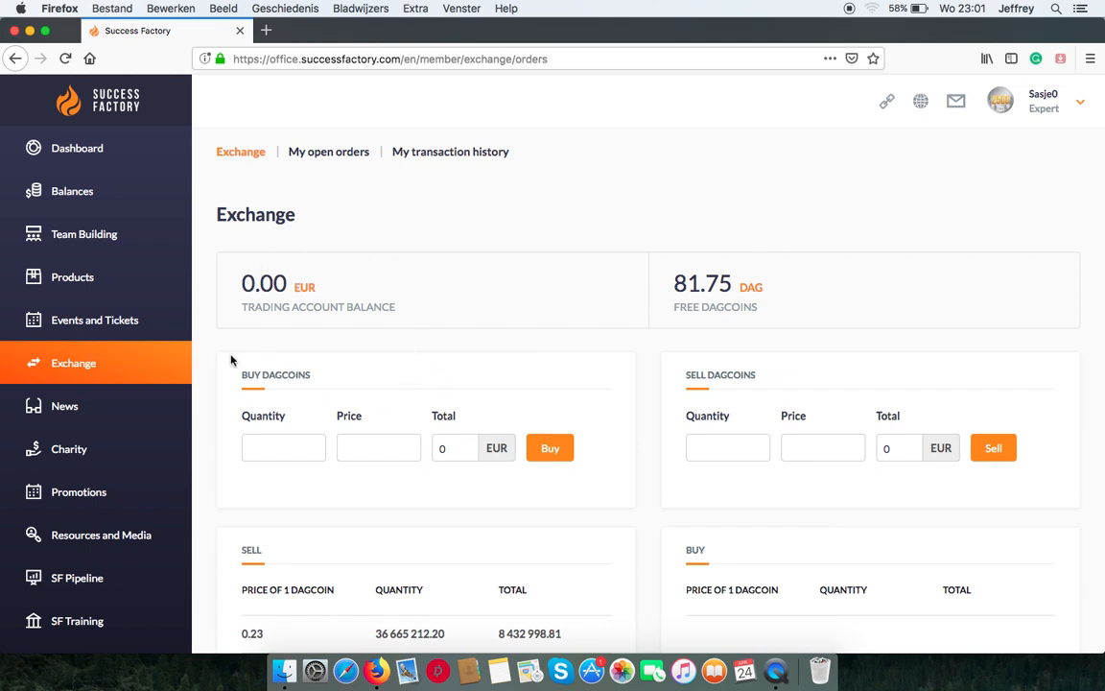
pyautogui.moveTo(164, 246)
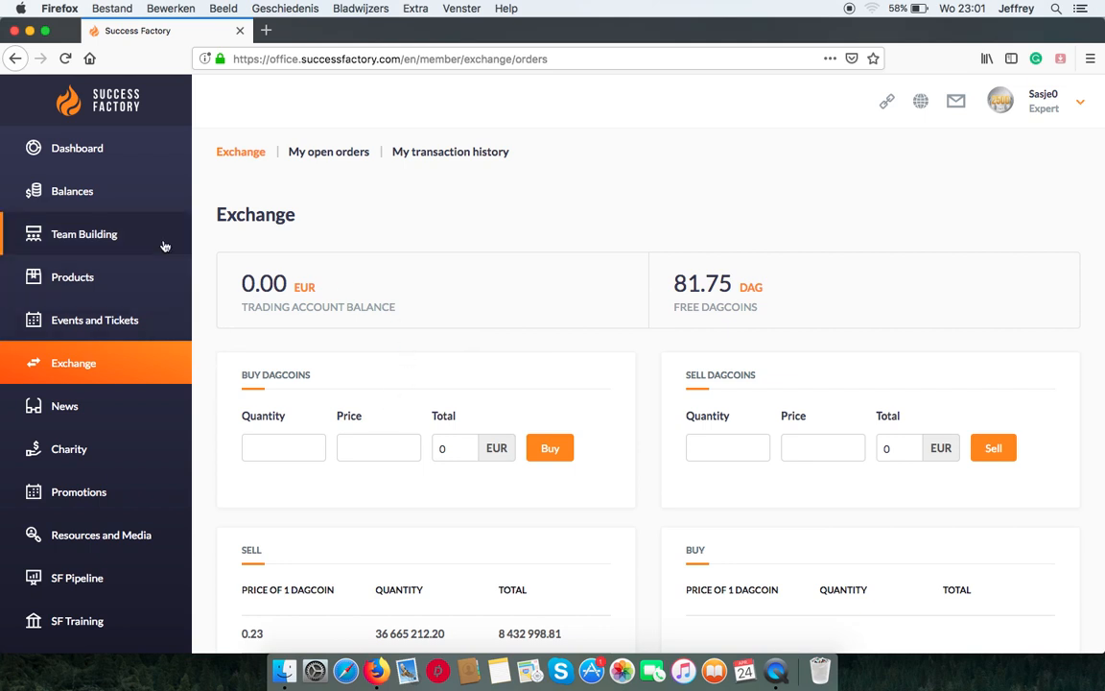
# From Balances, request a 3 EUR transfer from cash to the trading account
pyautogui.click(72, 191)
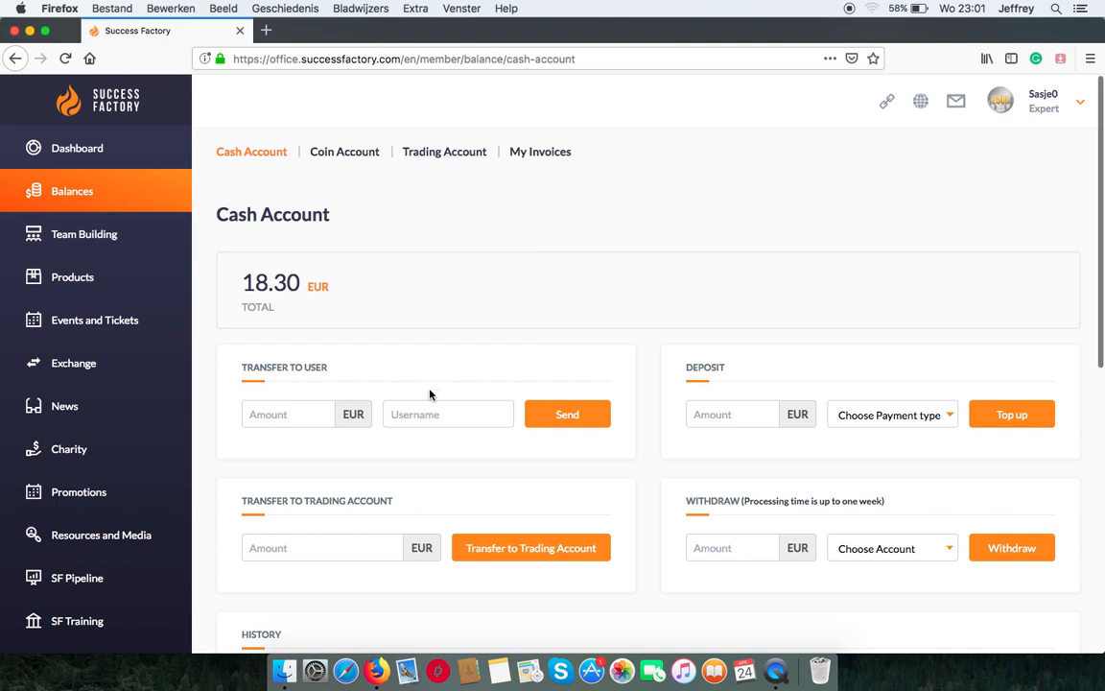
pyautogui.moveTo(419, 466)
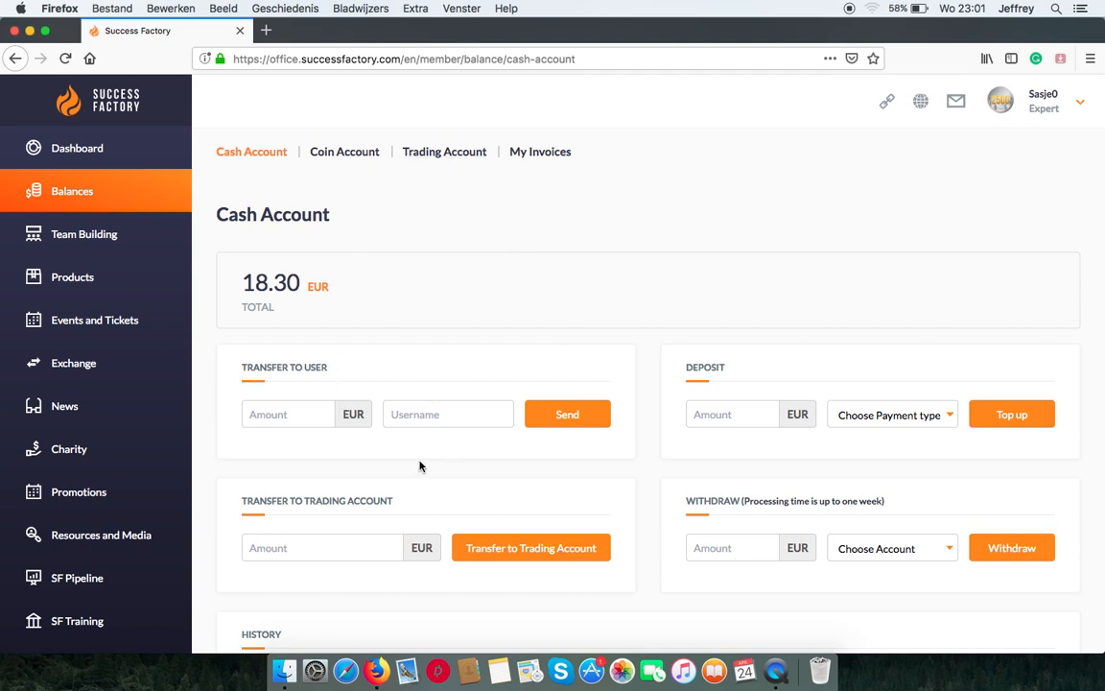
pyautogui.scroll(-3)
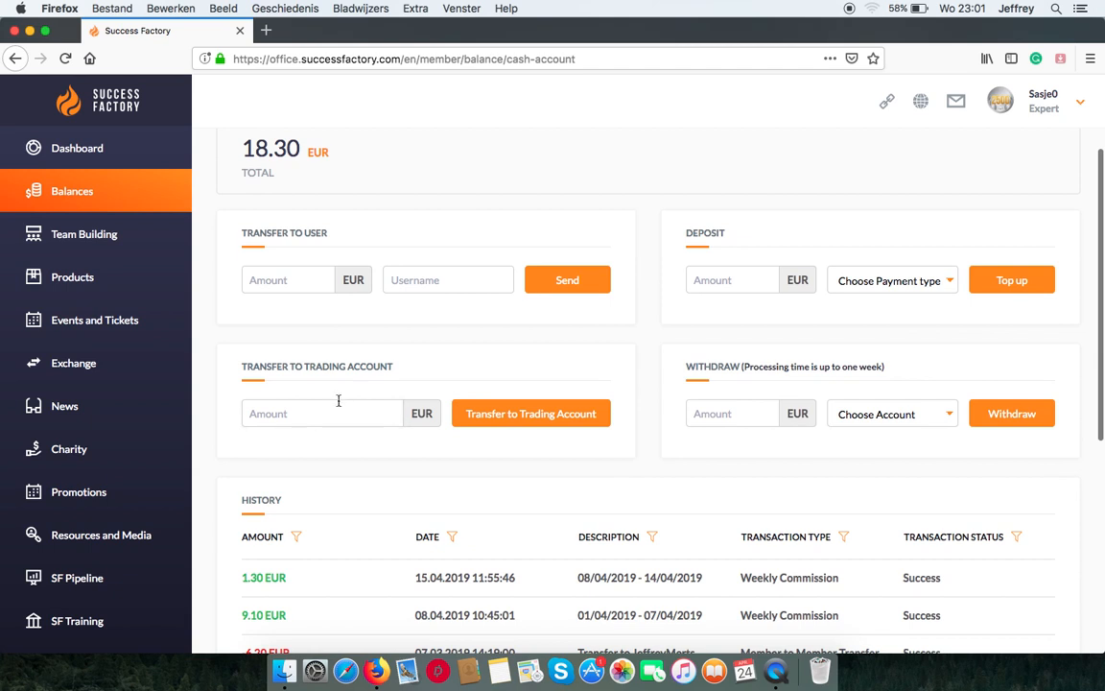
pyautogui.click(324, 414)
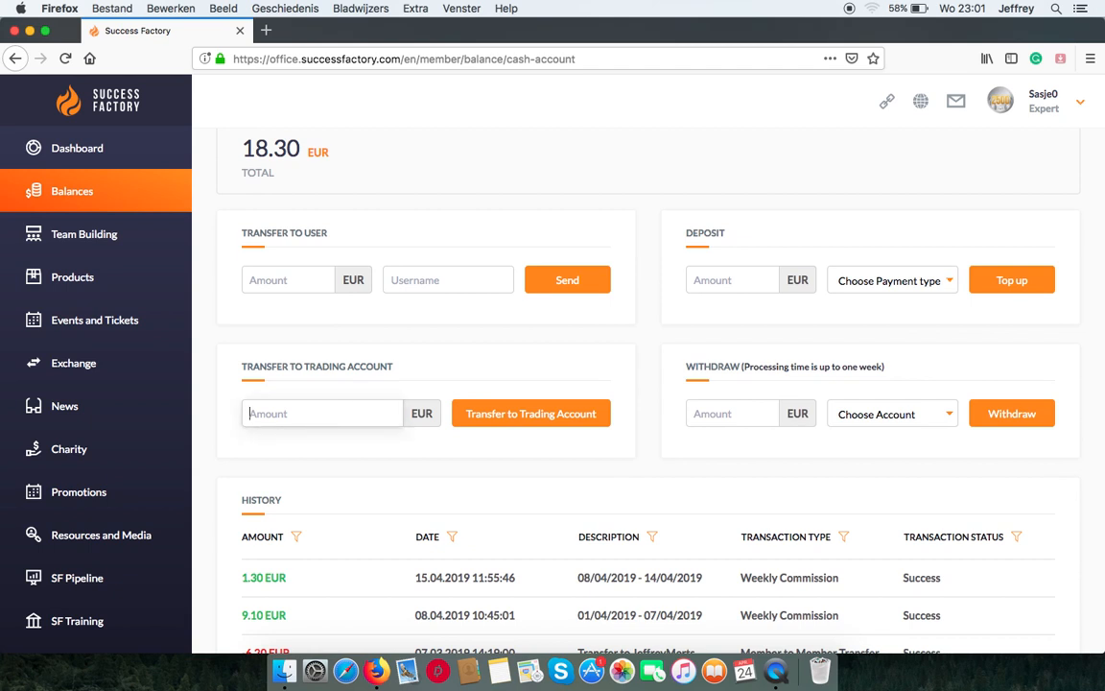
pyautogui.write('3')
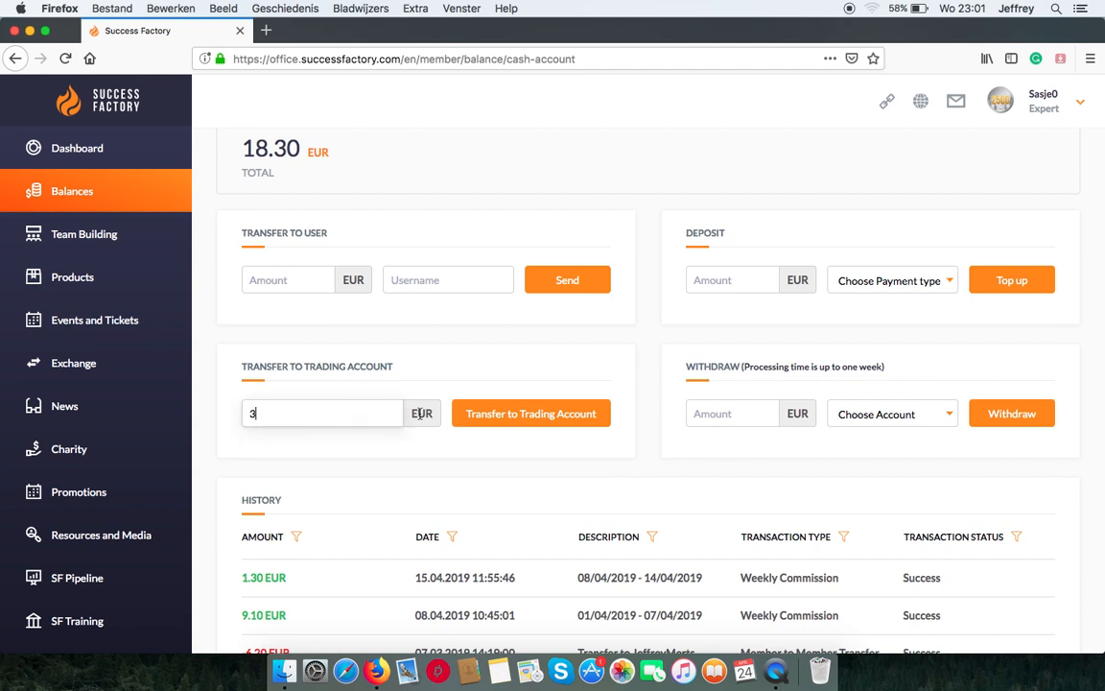
pyautogui.click(531, 413)
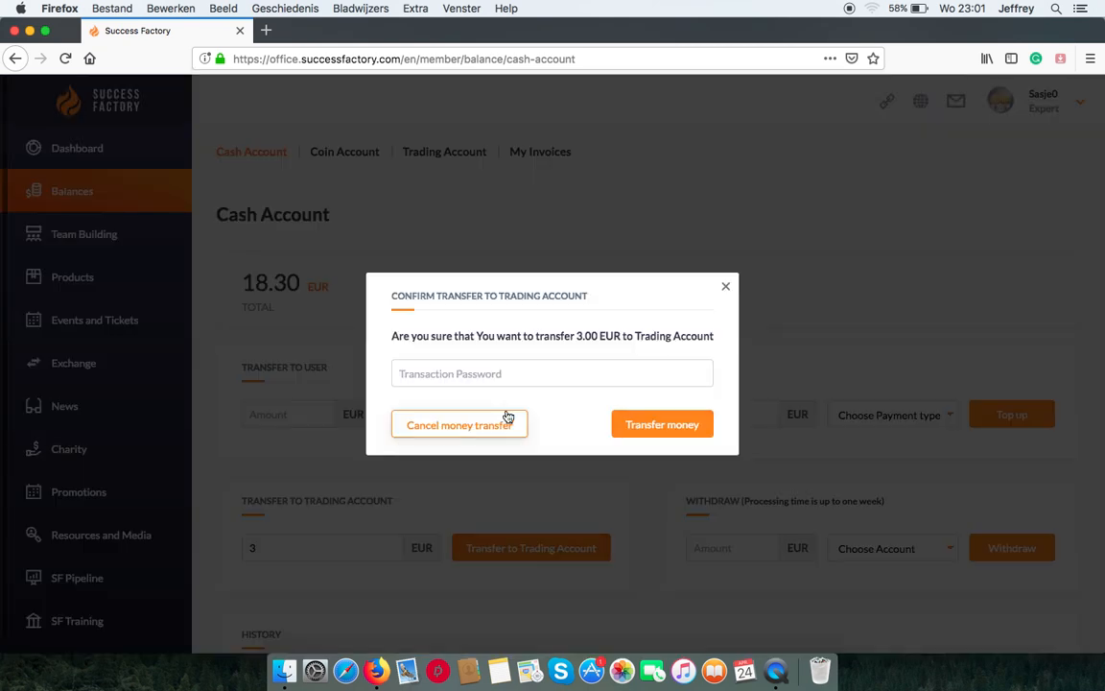
# Confirm the 3.00 EUR transfer with the transaction password, check history, and return to Exchange
pyautogui.click(552, 373)
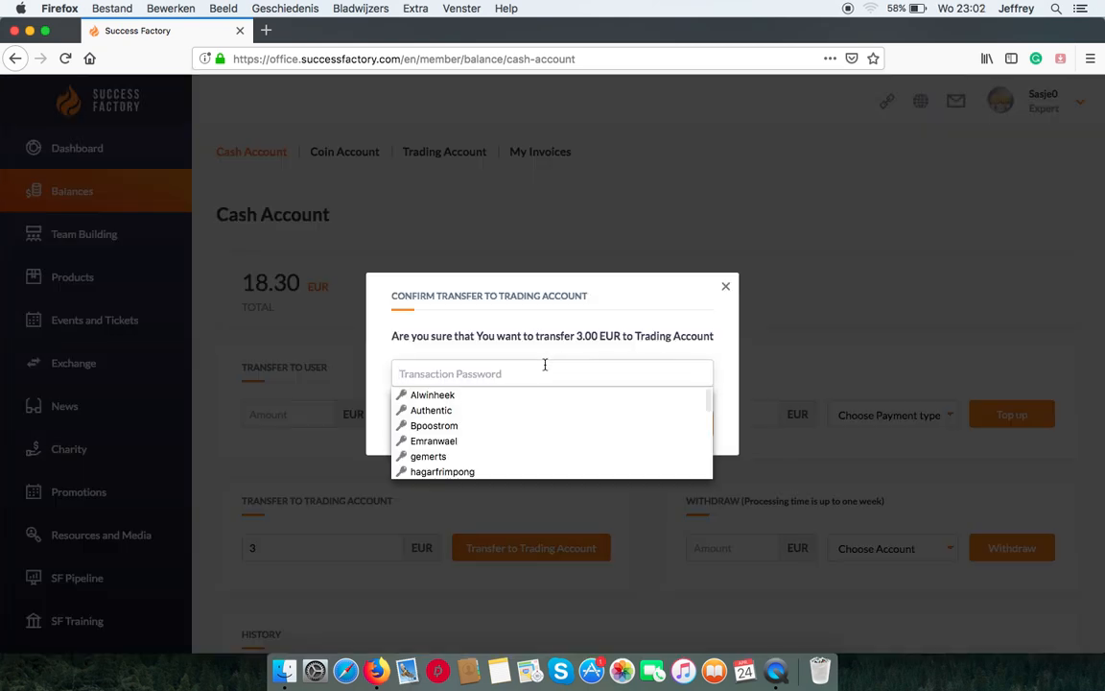
pyautogui.write('••••••')
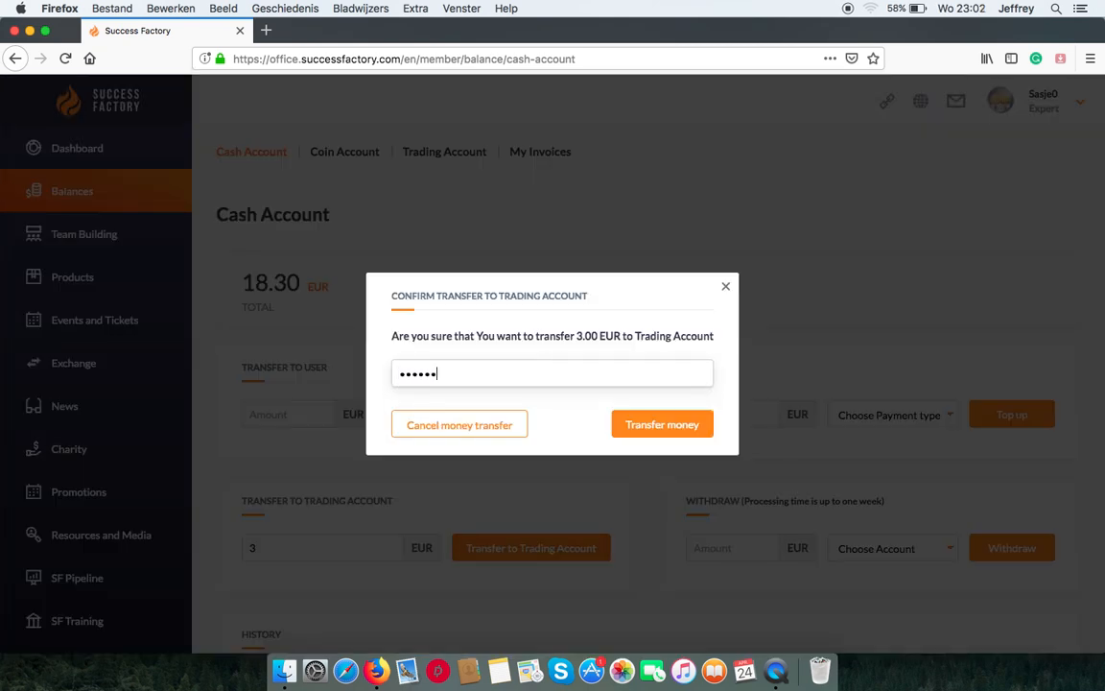
pyautogui.write('••••')
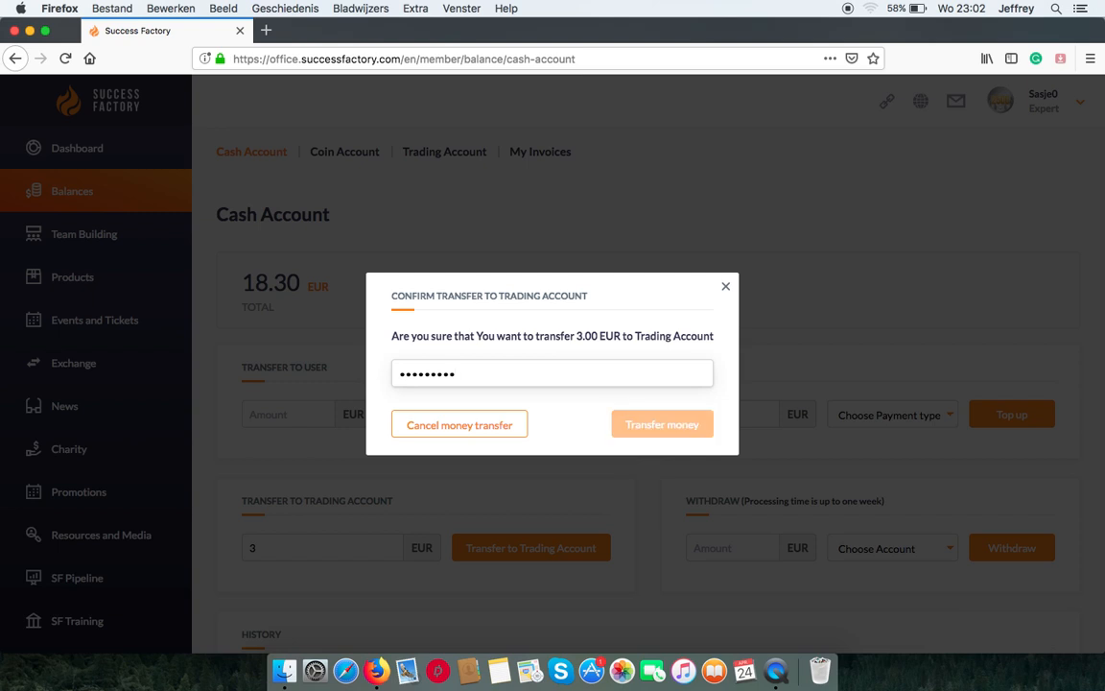
pyautogui.click(662, 424)
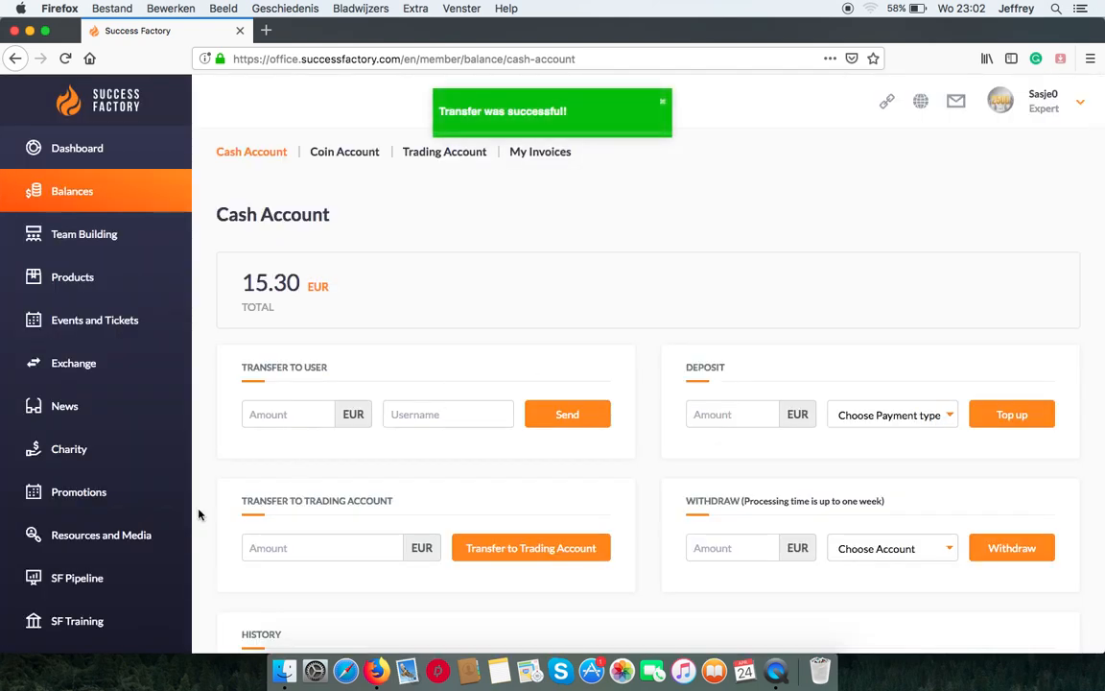
pyautogui.scroll(-3)
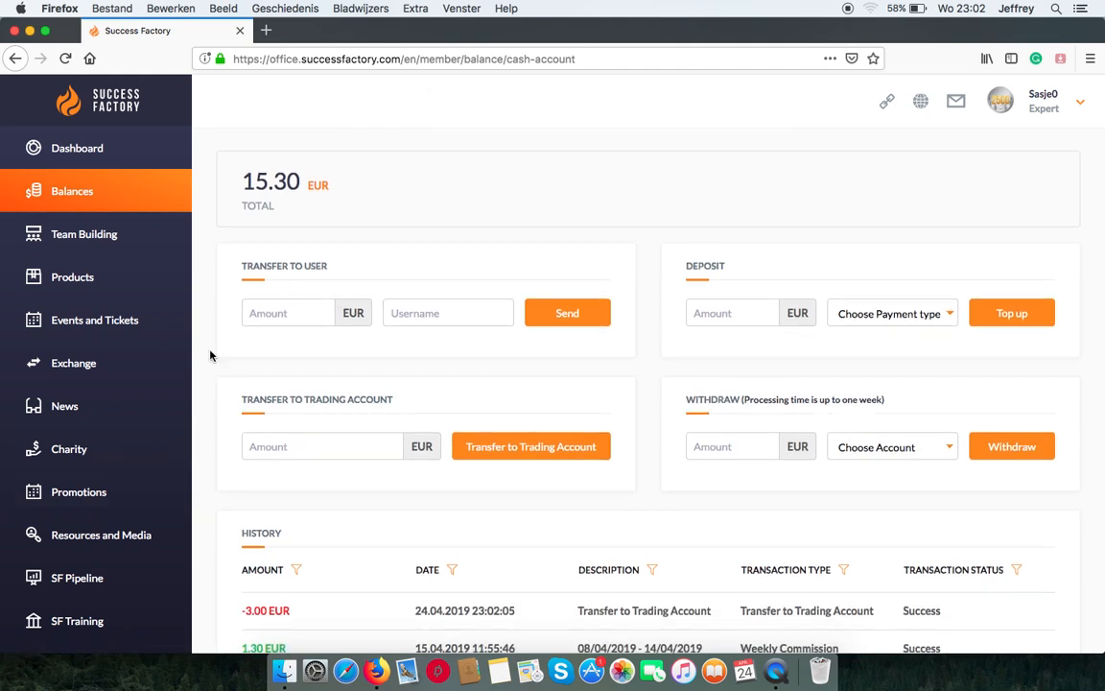
pyautogui.click(73, 363)
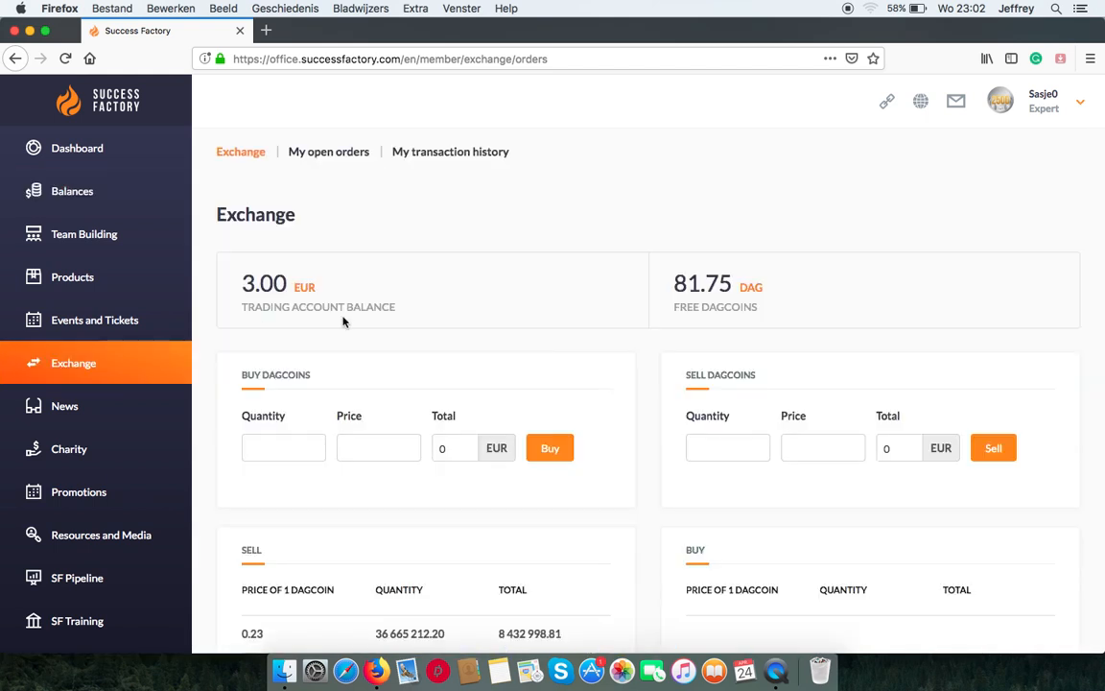
pyautogui.moveTo(290, 260)
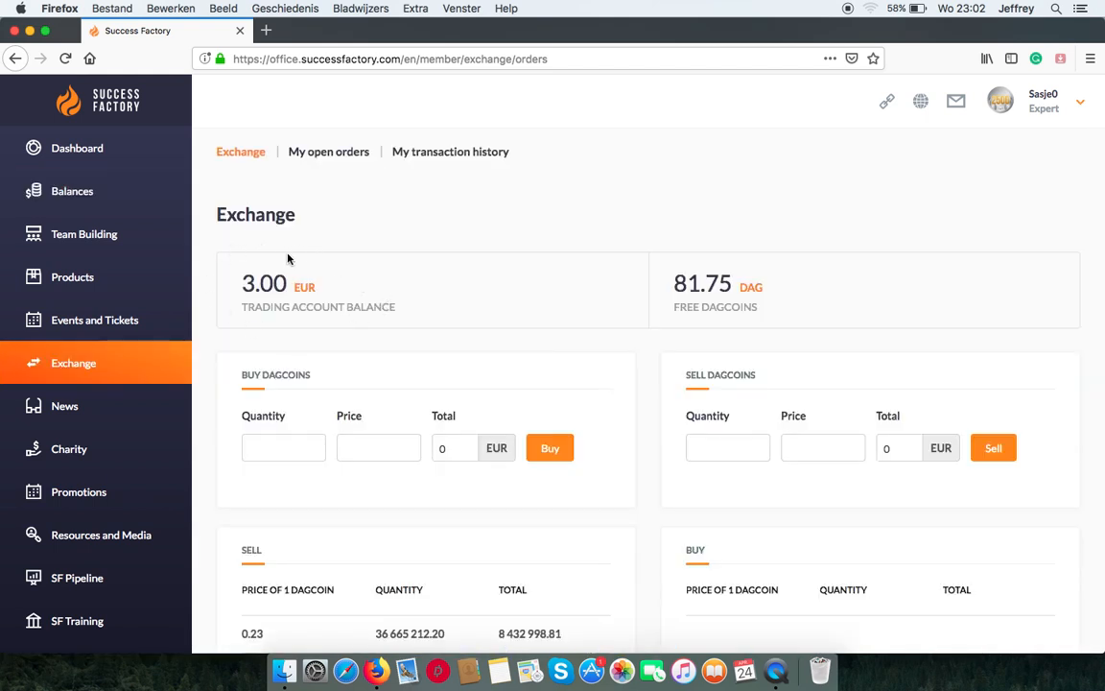
pyautogui.moveTo(434, 346)
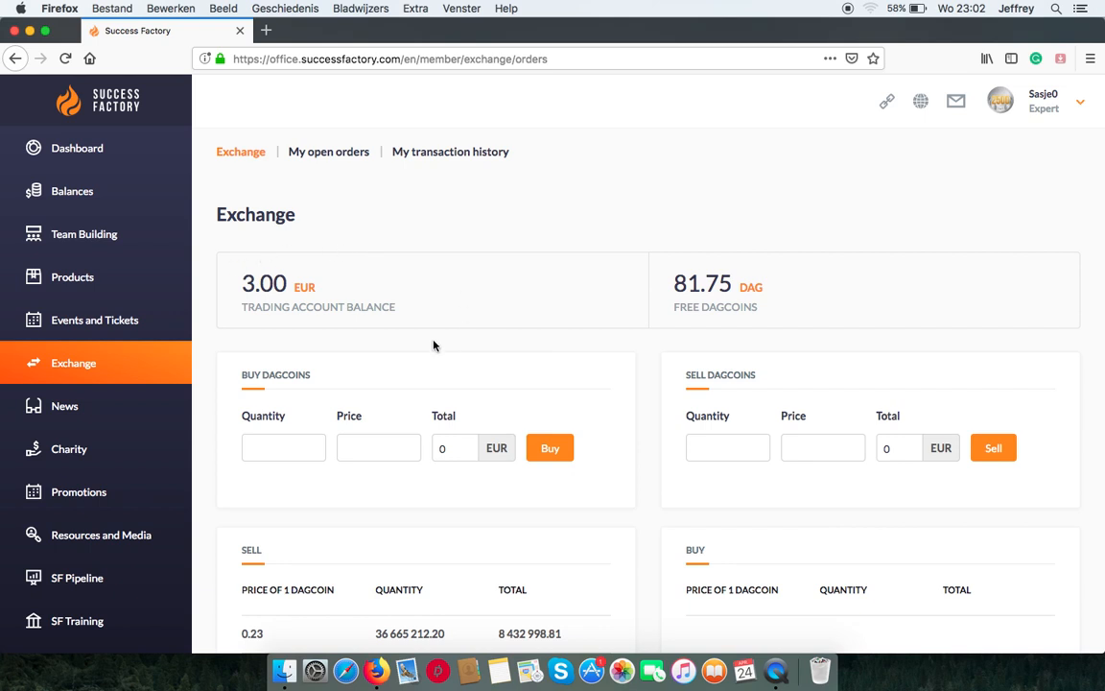
pyautogui.moveTo(200, 329)
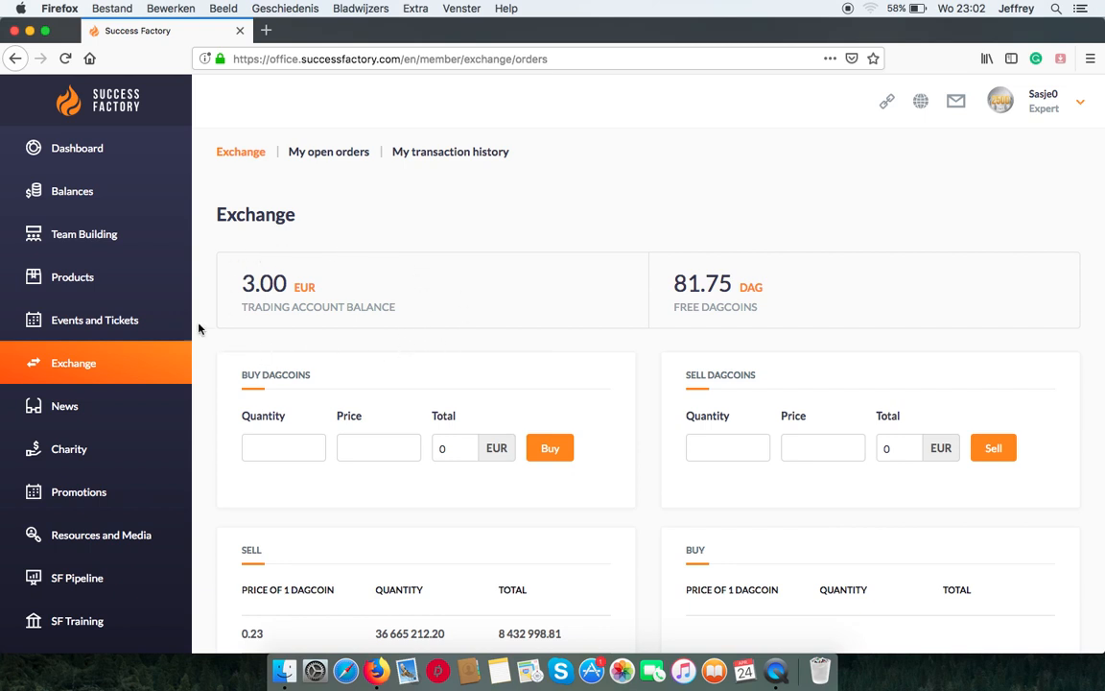
pyautogui.scroll(-3)
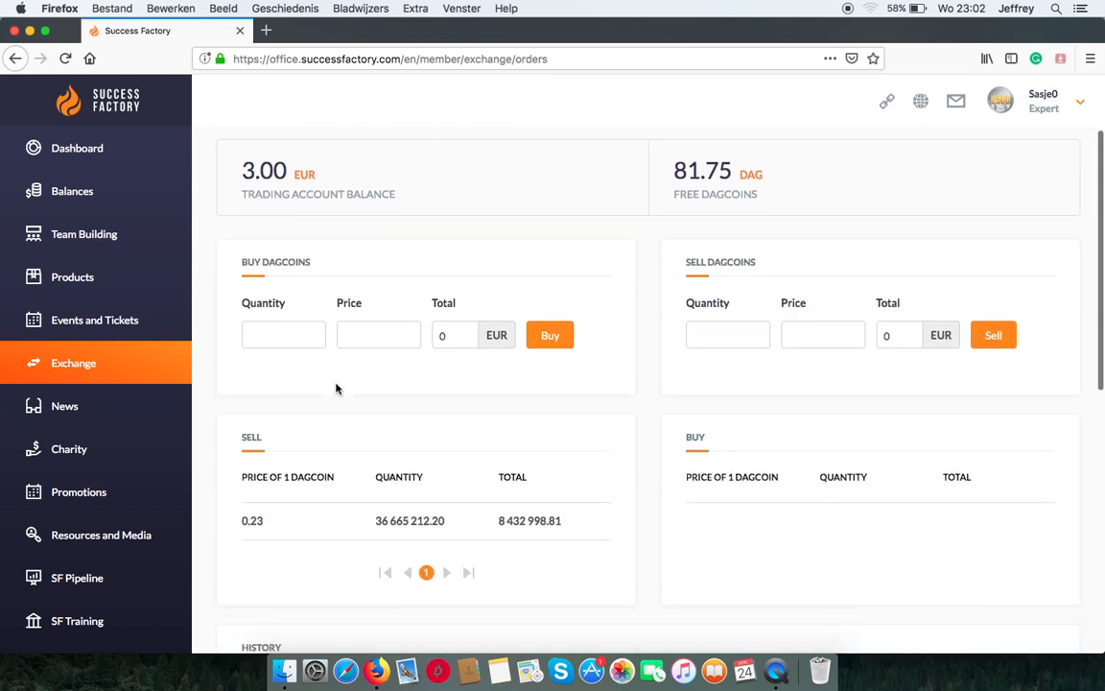
# Submit a buy order for 13 dagcoins at 0.23 EUR each, totalling 2.99 EUR
pyautogui.scroll(-3)
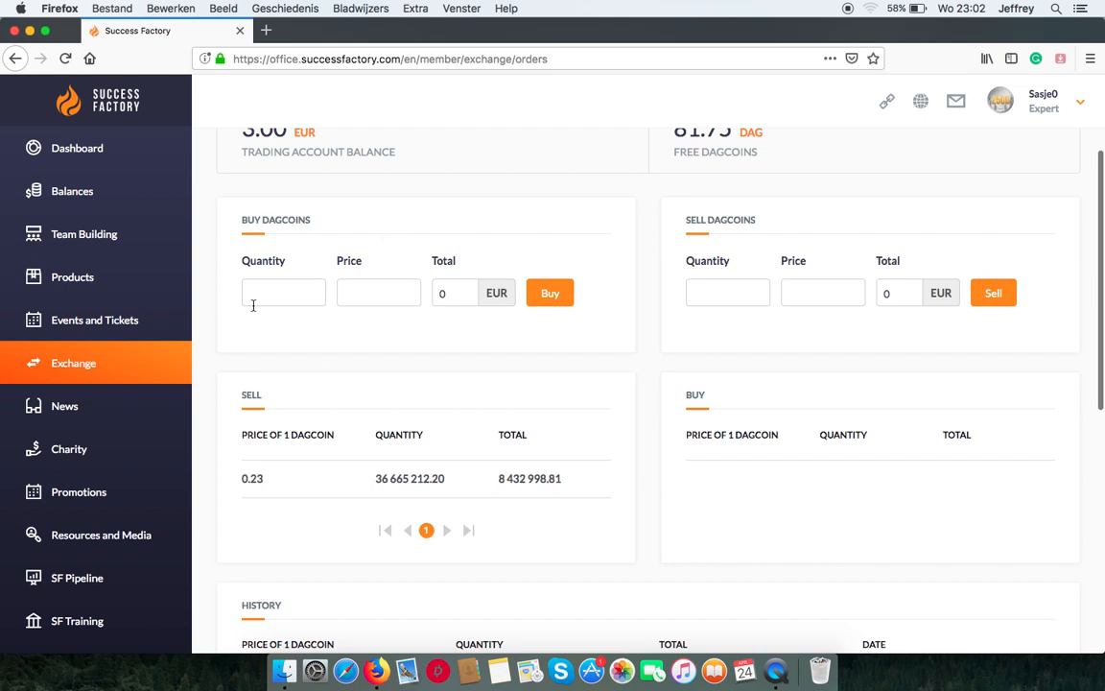
pyautogui.write('1')
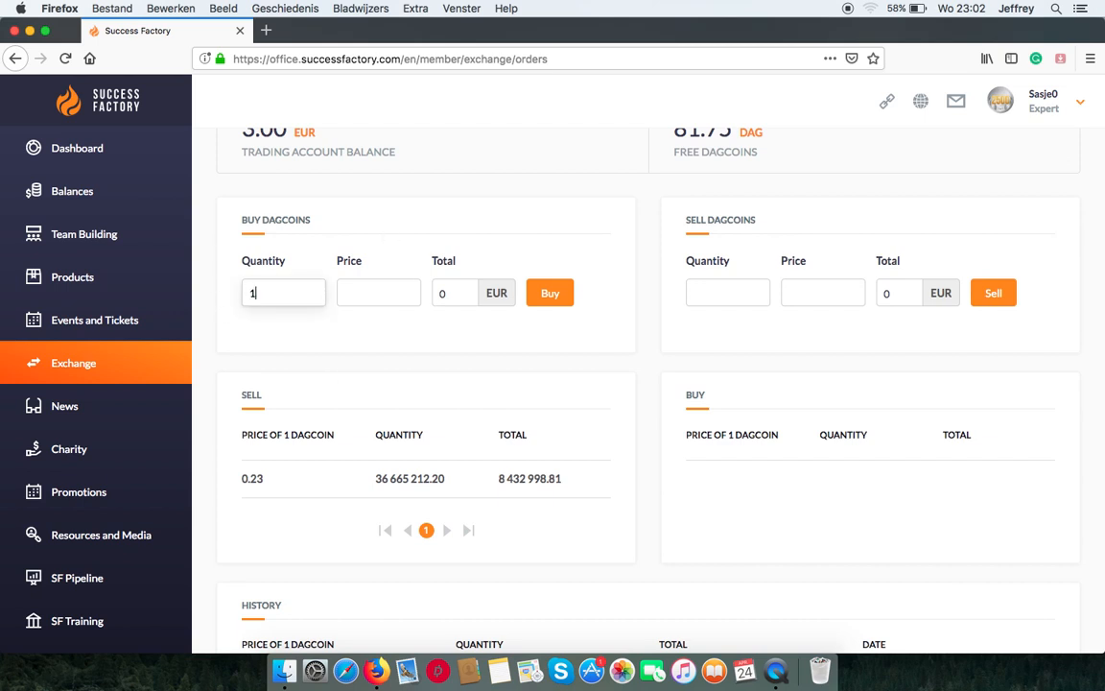
pyautogui.write('3')
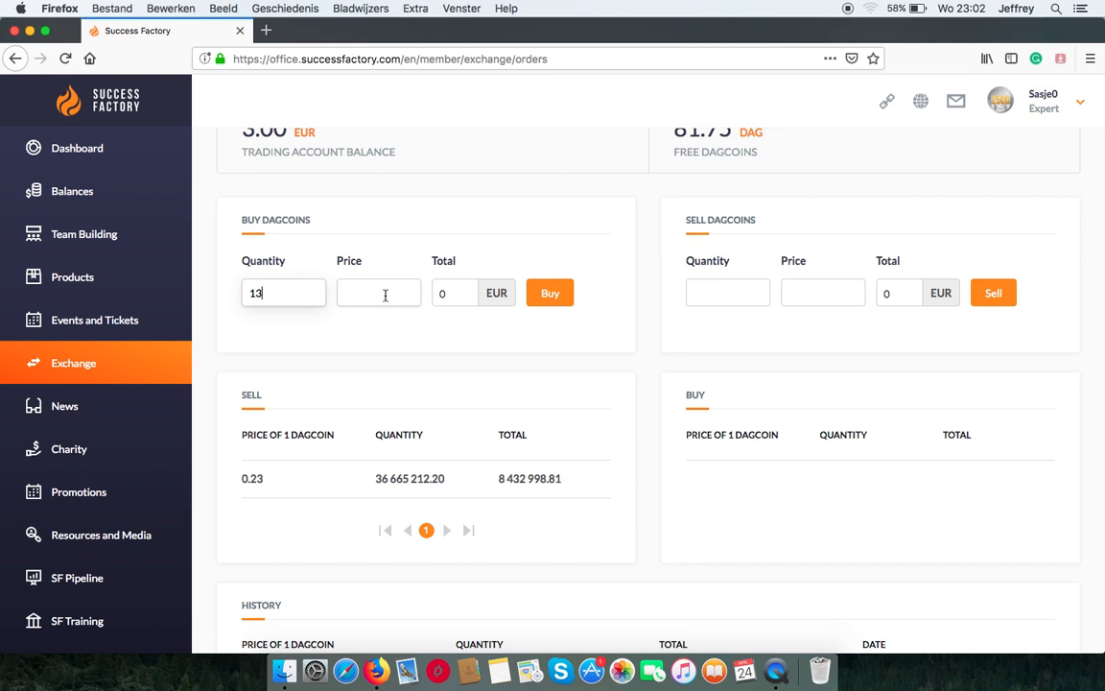
pyautogui.moveTo(293, 335)
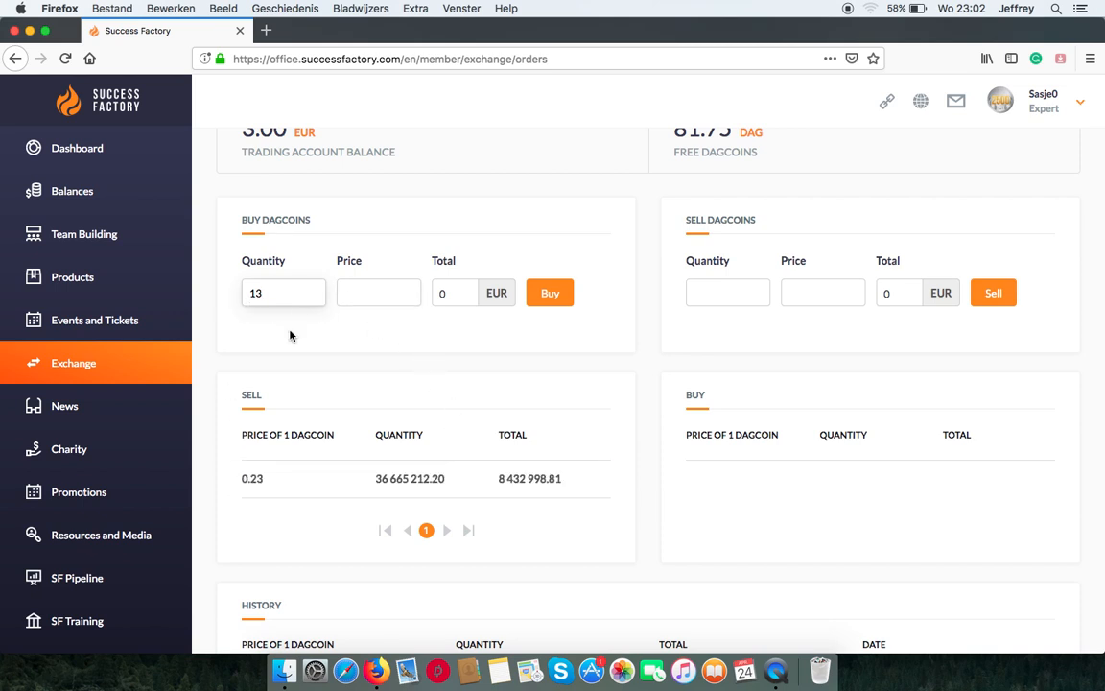
pyautogui.moveTo(516, 419)
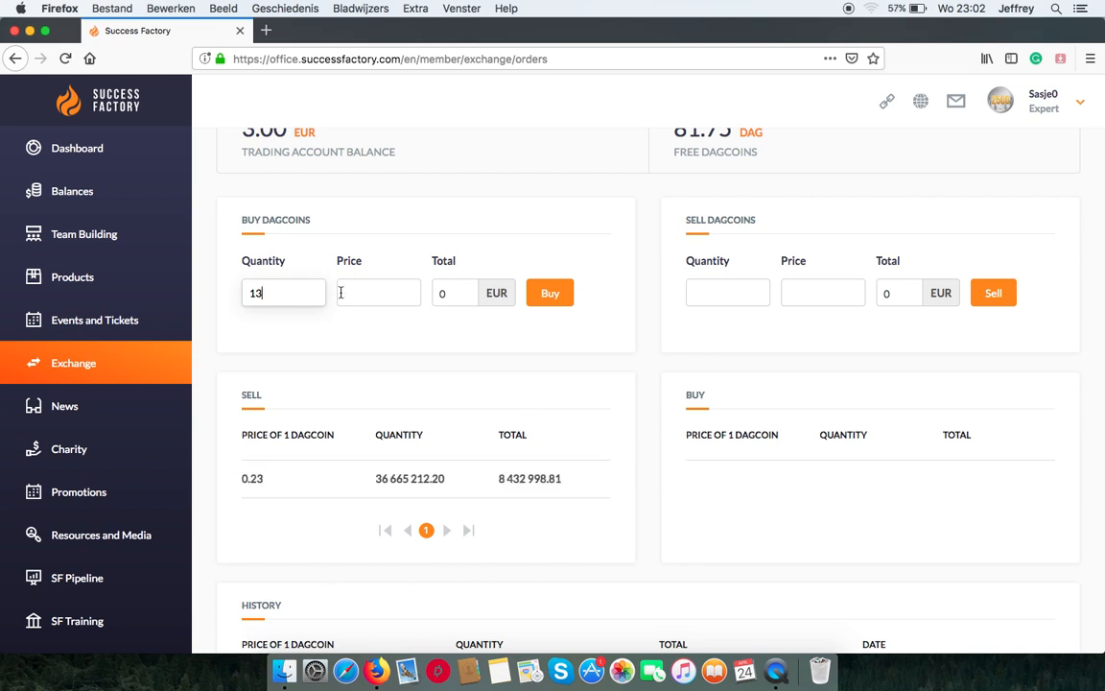
pyautogui.click(378, 293)
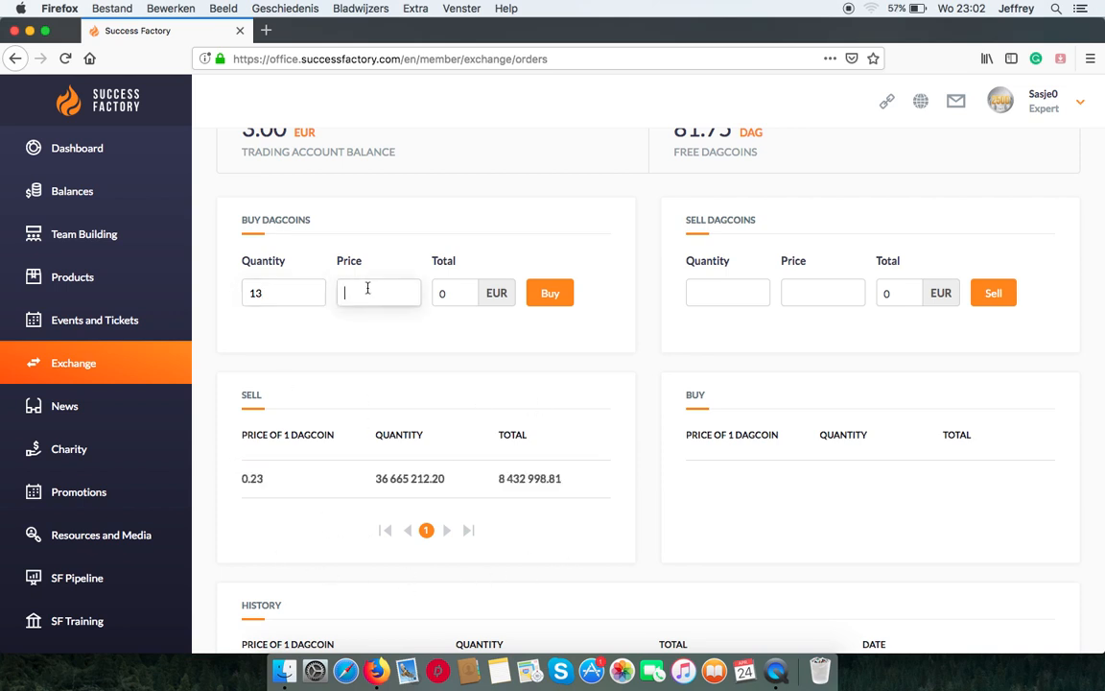
pyautogui.write('0.23')
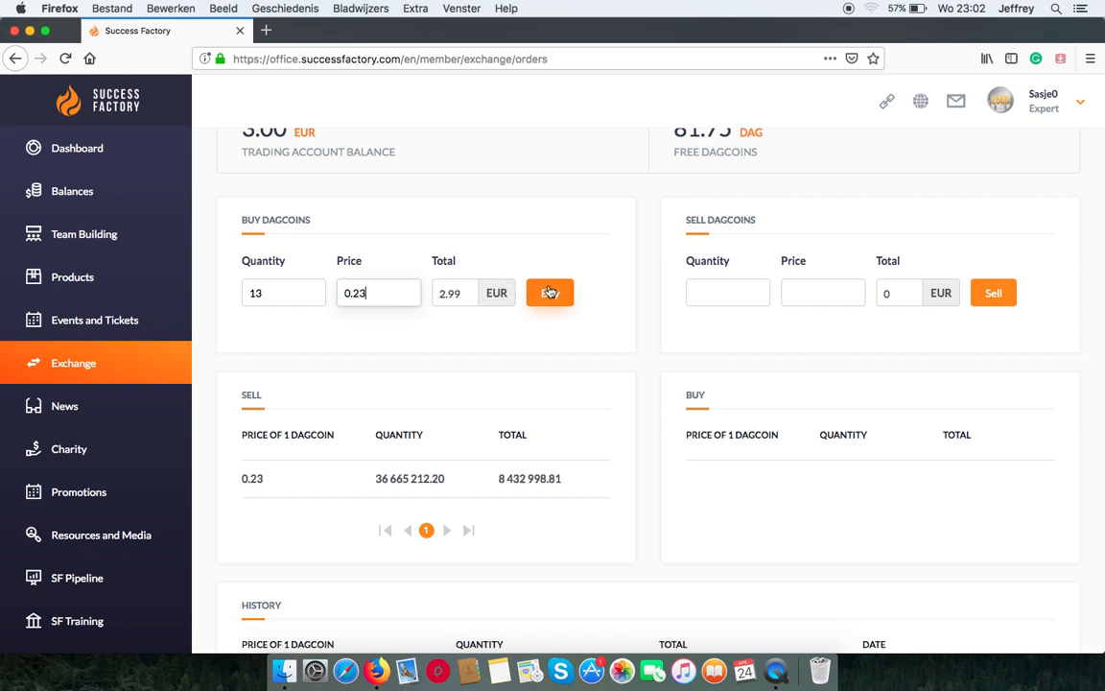
pyautogui.click(550, 292)
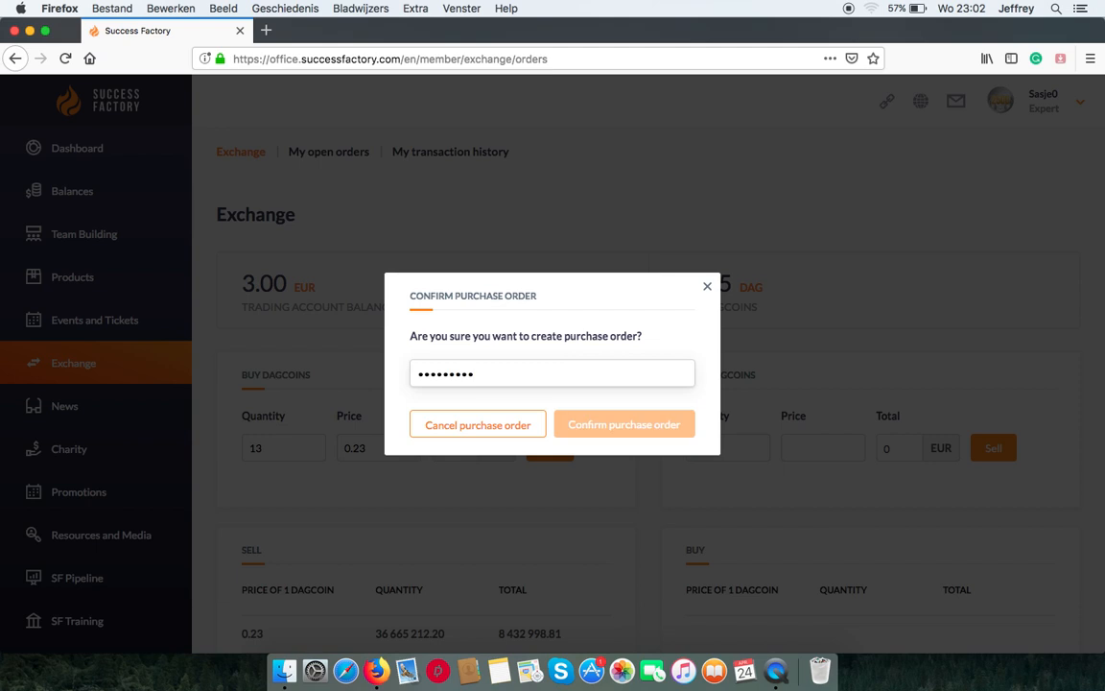
# Confirm the 13-coin purchase order, then view the Coin Account overview under Balances
pyautogui.click(624, 424)
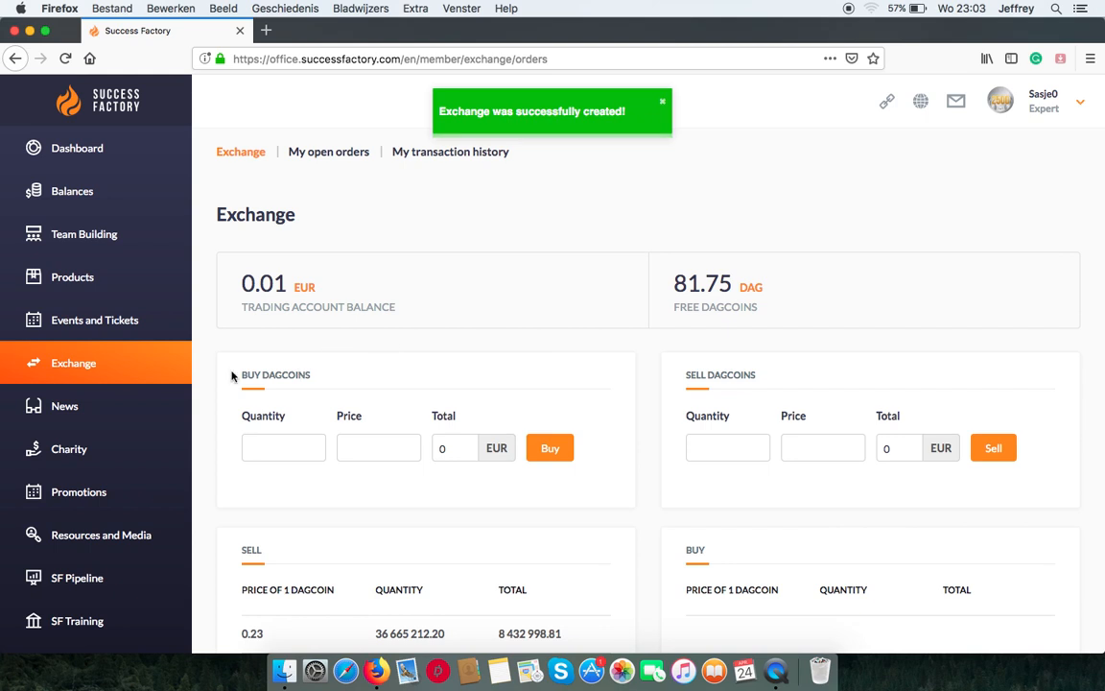
pyautogui.click(72, 191)
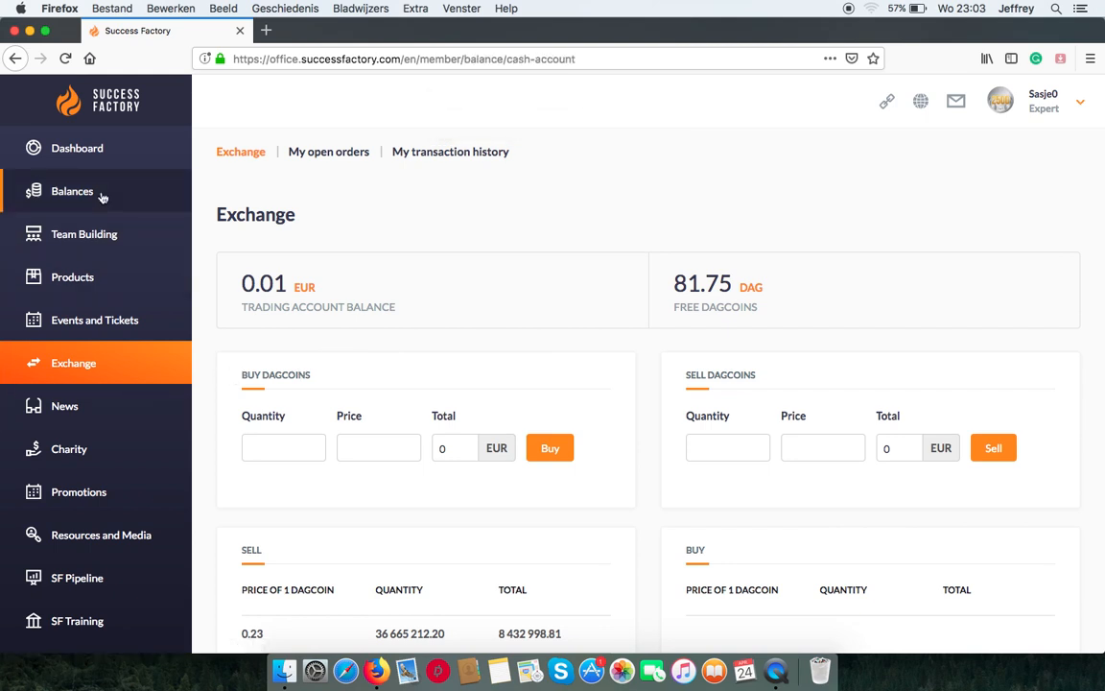
pyautogui.click(72, 191)
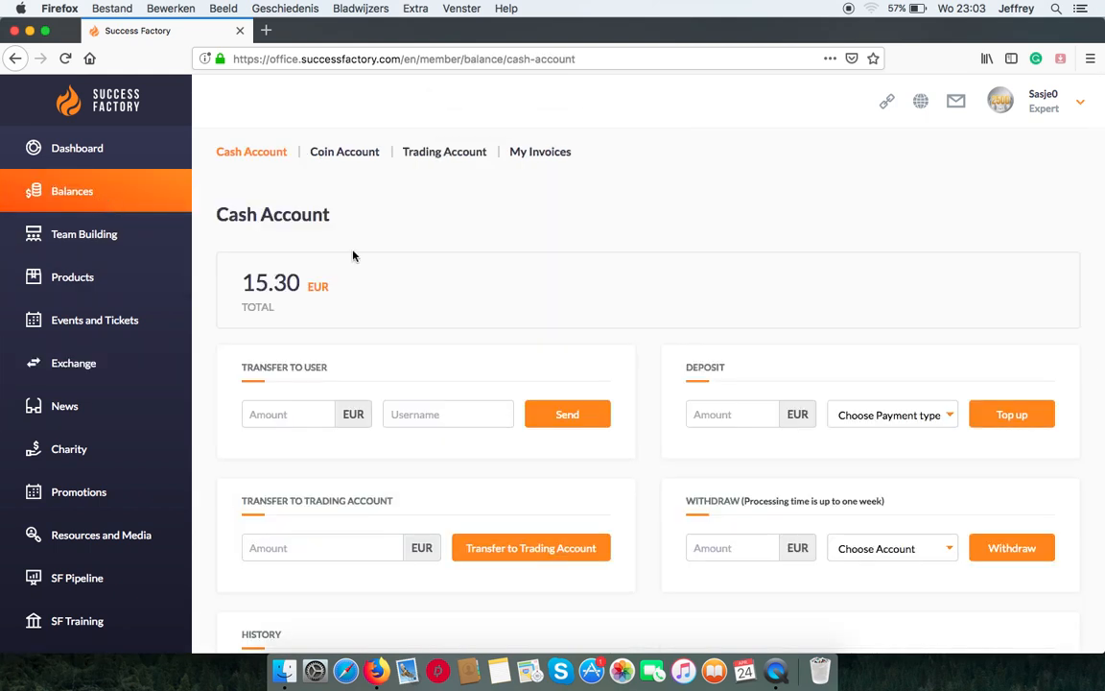
pyautogui.click(344, 152)
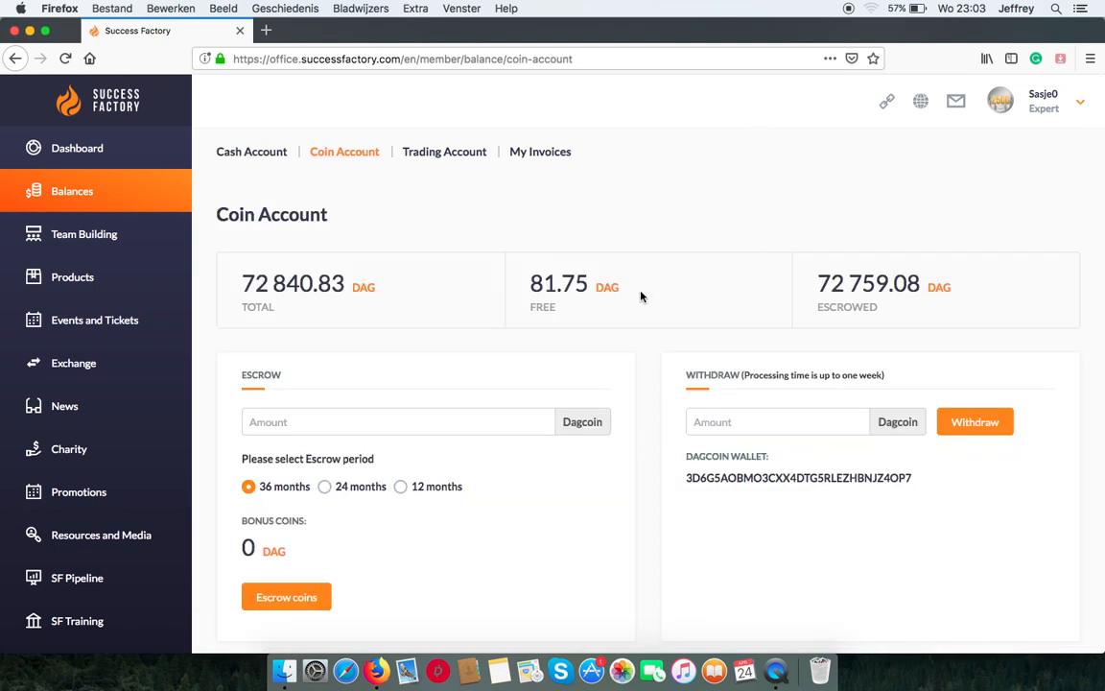
# Scroll to the coin history showing the +13.00 DAG purchase and -13.00 DAG escrow
pyautogui.scroll(-3)
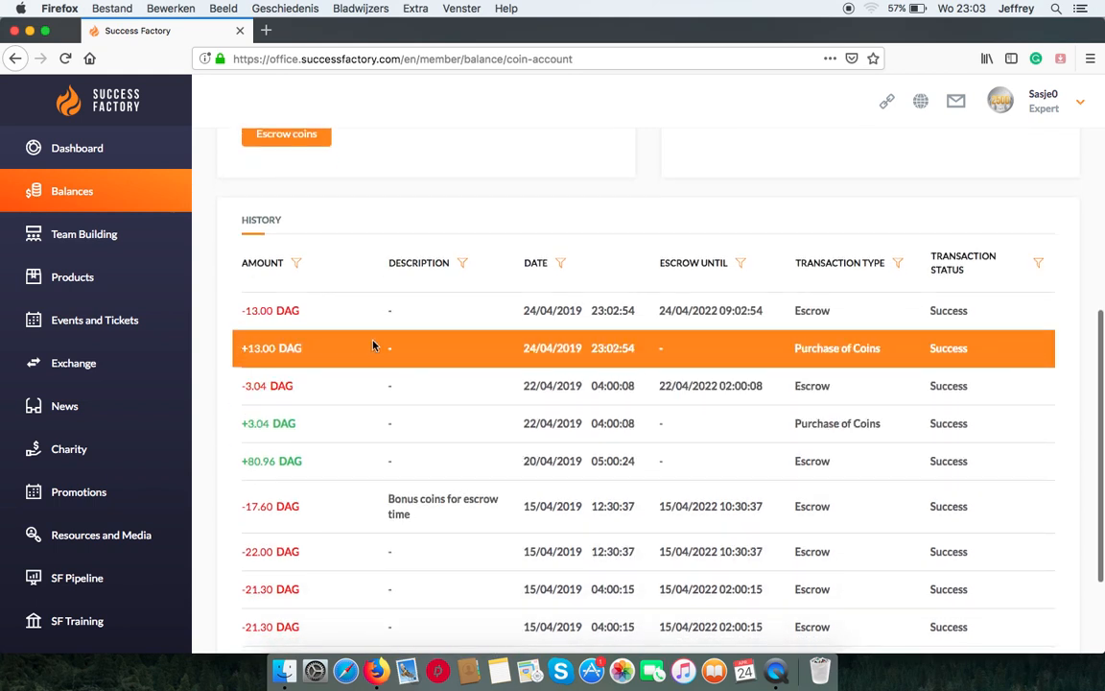
pyautogui.moveTo(513, 367)
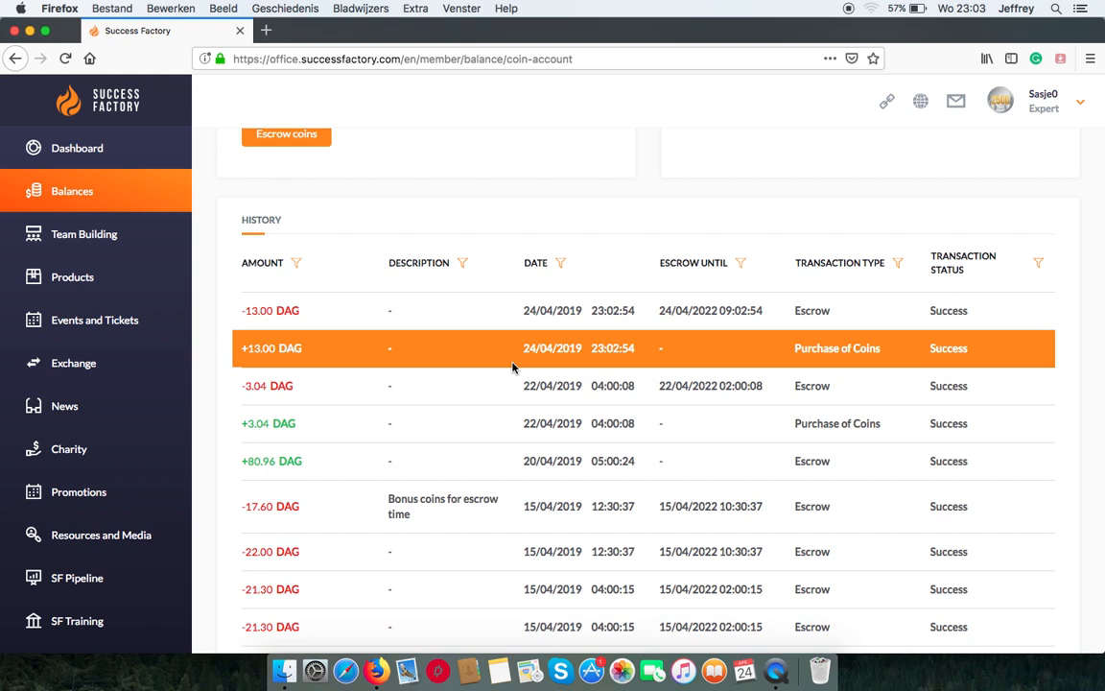
pyautogui.moveTo(457, 367)
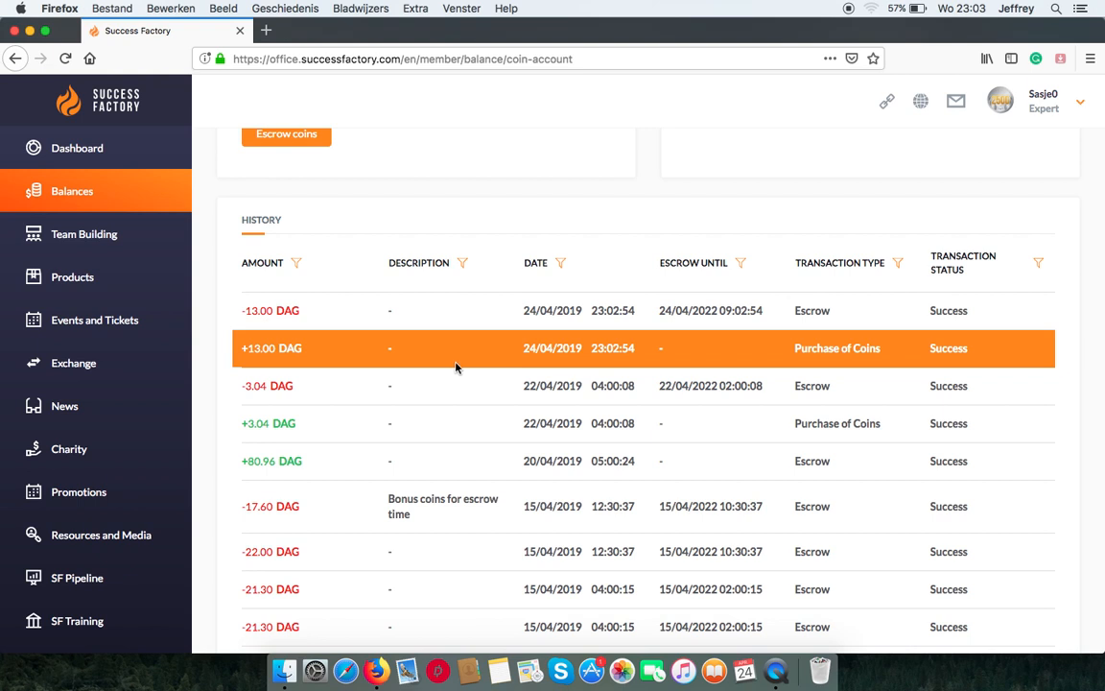